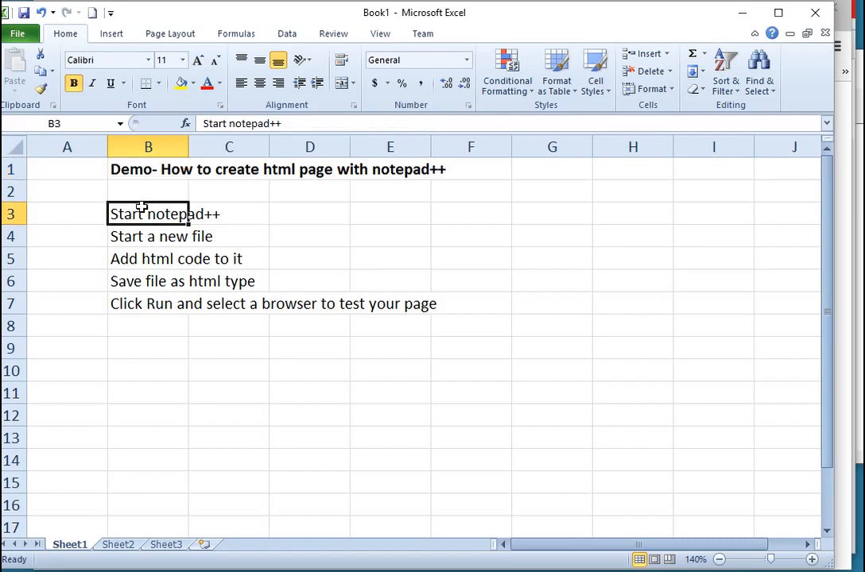
Make the B1 demo title red, then select the 'Start notepad++' cell in row 3
click(148, 169)
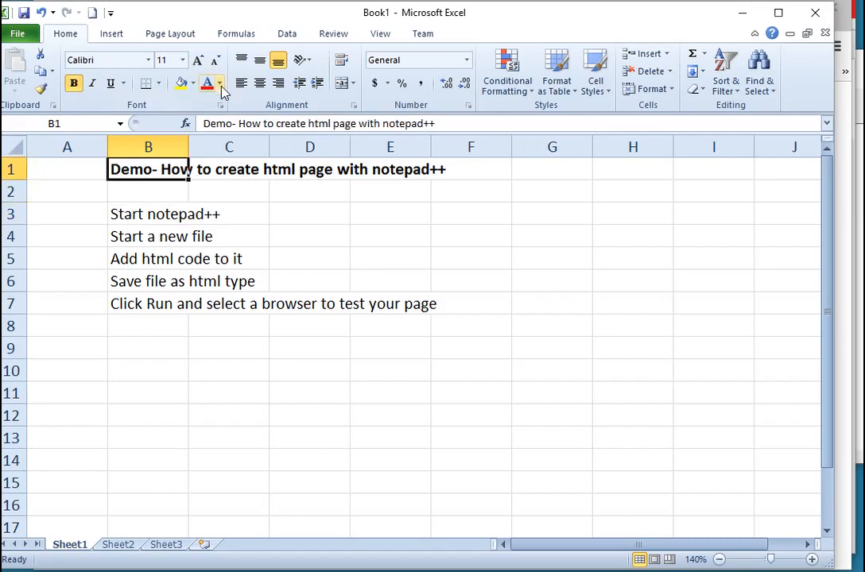
click(220, 83)
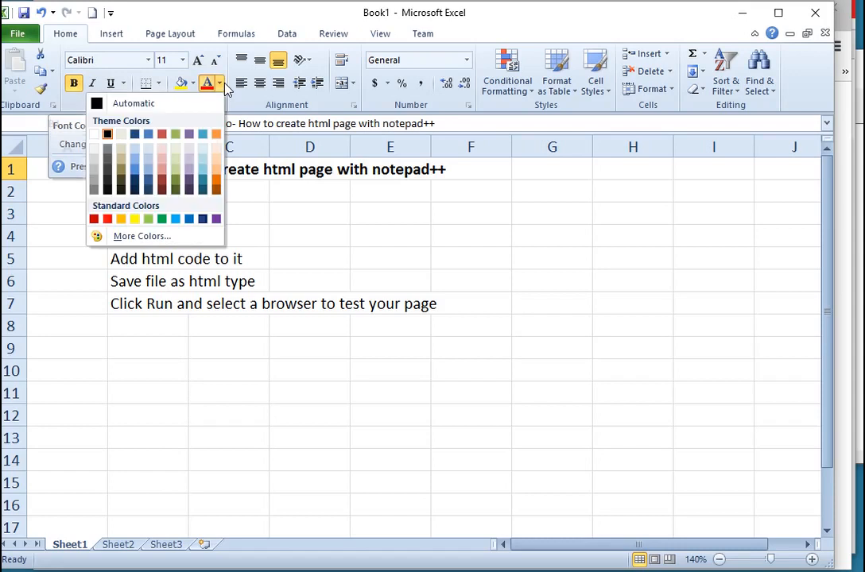
click(93, 218)
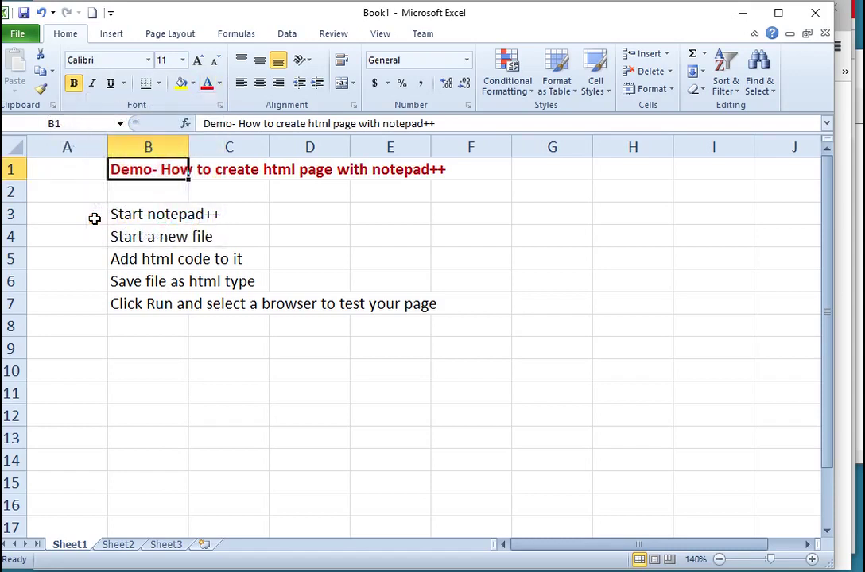
click(148, 214)
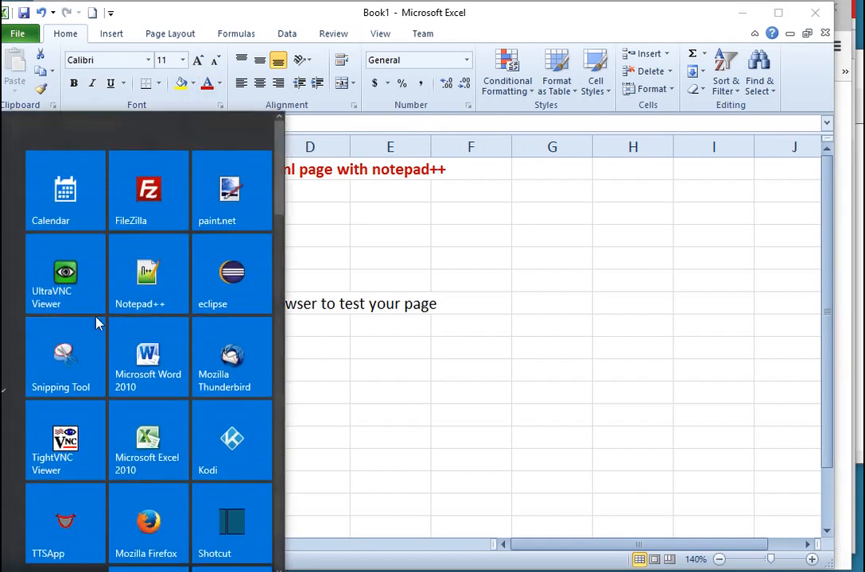
mouse_move(151, 298)
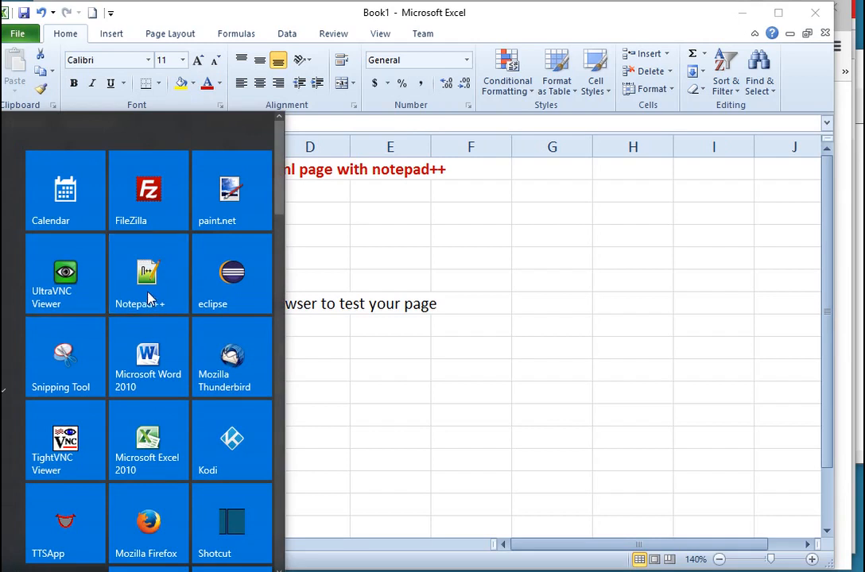
Start Notepad++ from its Start menu tile
click(148, 273)
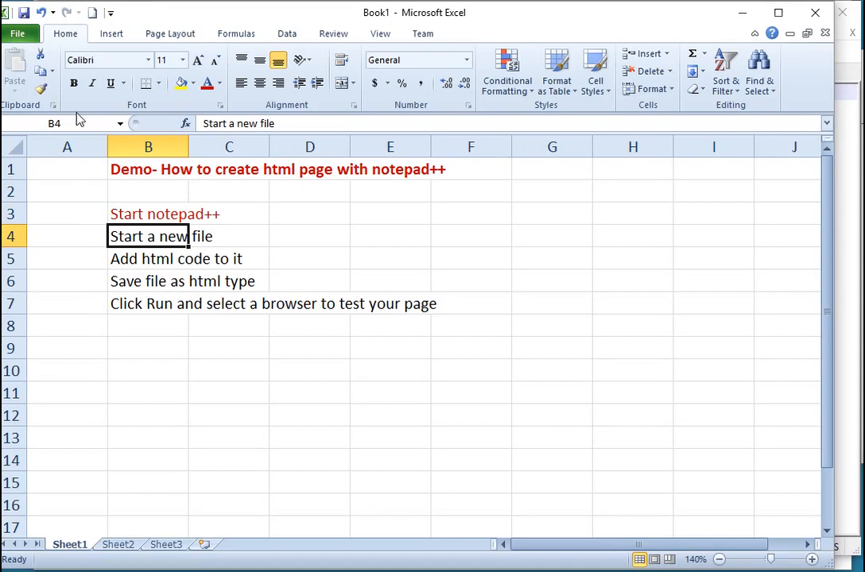
mouse_move(196, 102)
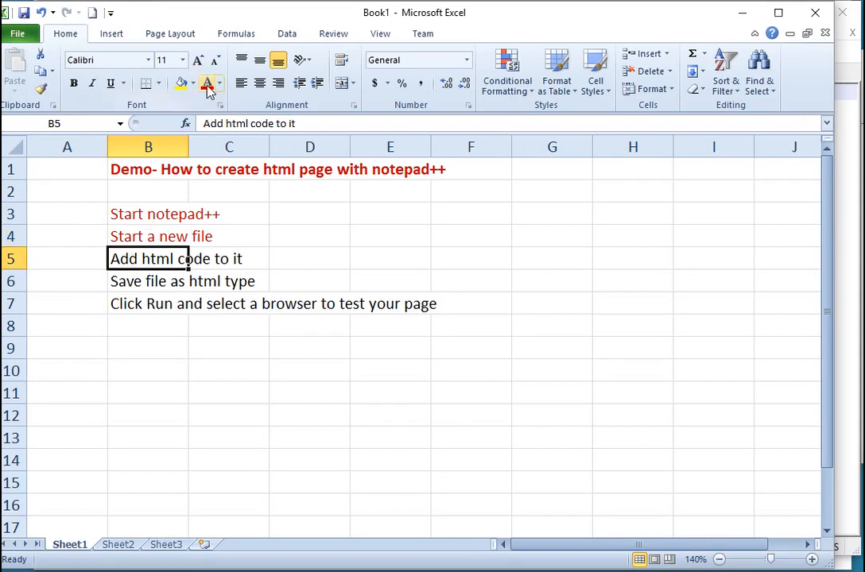
Apply red font color to the 'Add html code to it' step
click(206, 82)
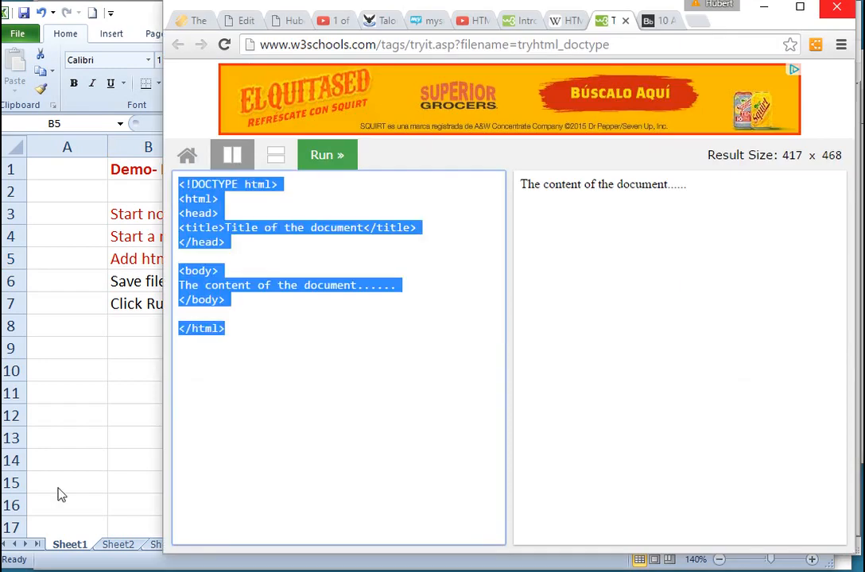
Copy the selected sample HTML code from the Tryit editor
right_click(211, 235)
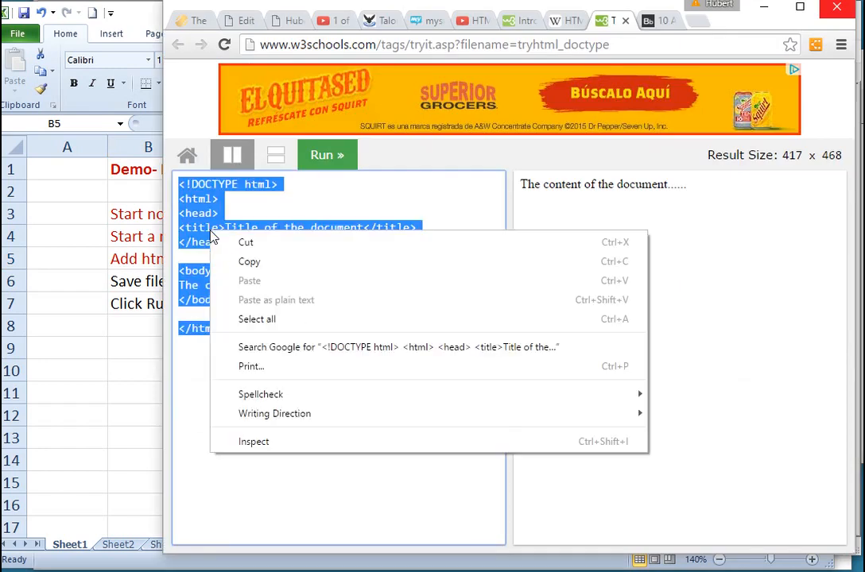
click(230, 260)
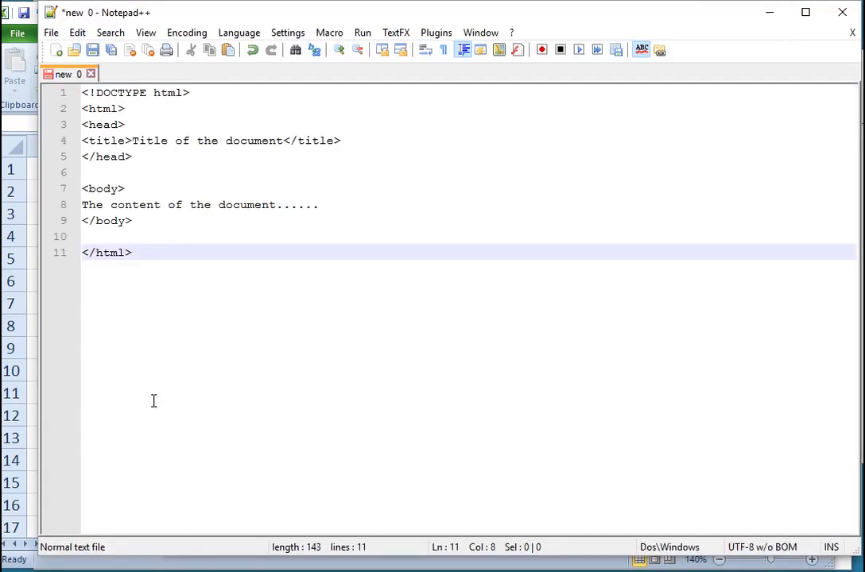
mouse_move(55, 298)
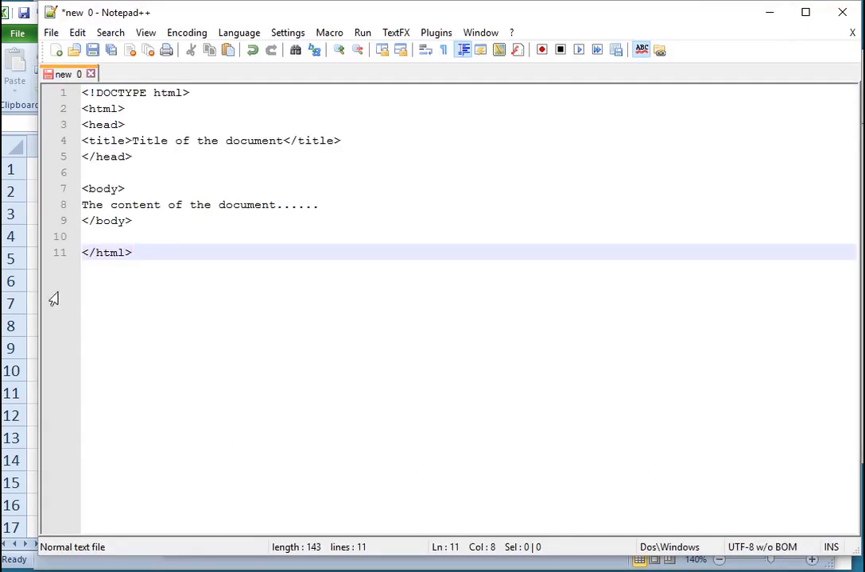
mouse_move(67, 443)
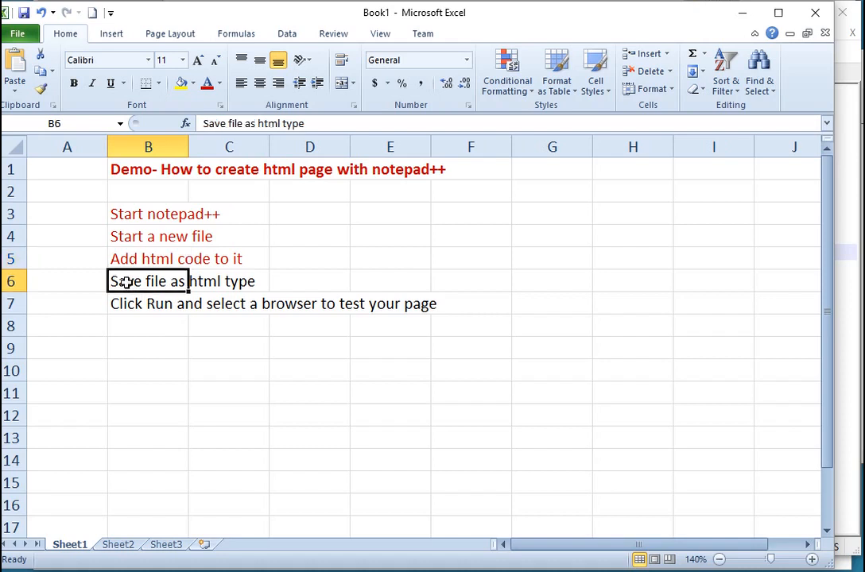
mouse_move(75, 98)
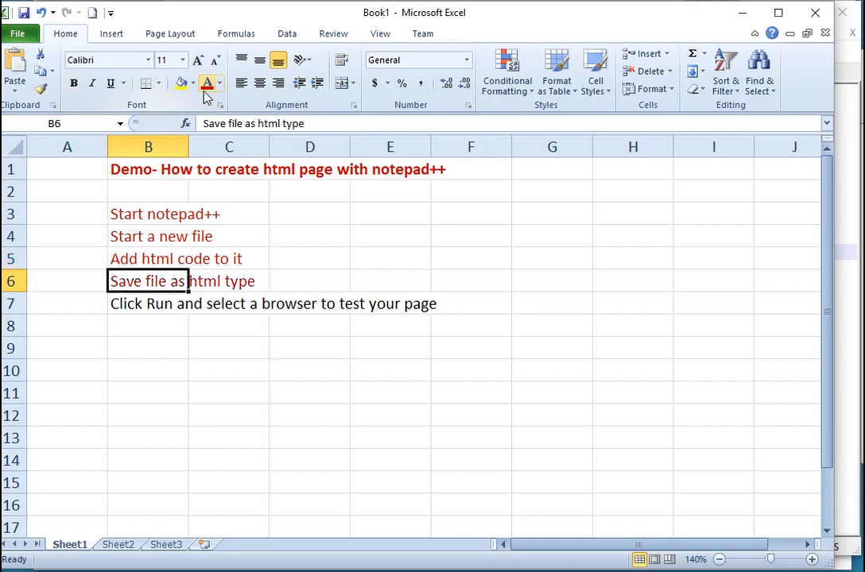
Apply red font color to the 'Save file as html type' step in B6
click(229, 348)
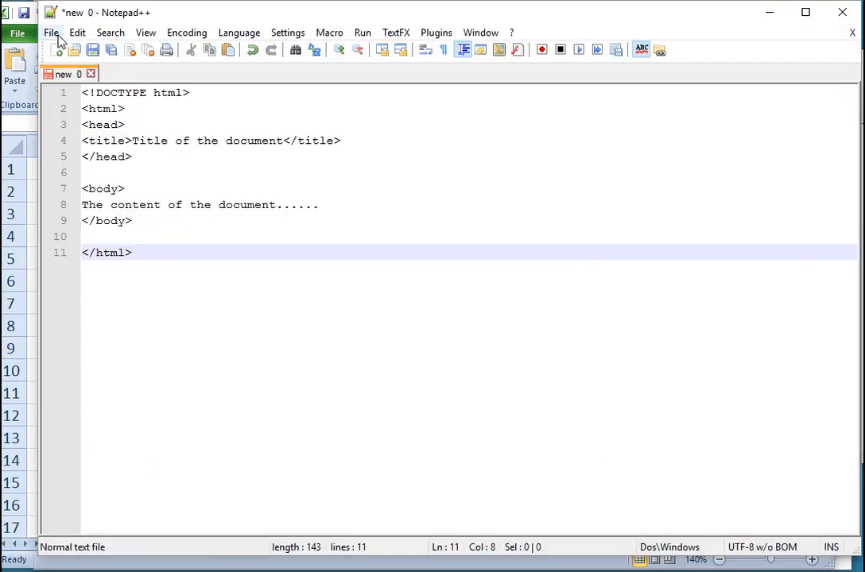
Open Save As with the type set to Hyper Text Markup Language file
click(51, 32)
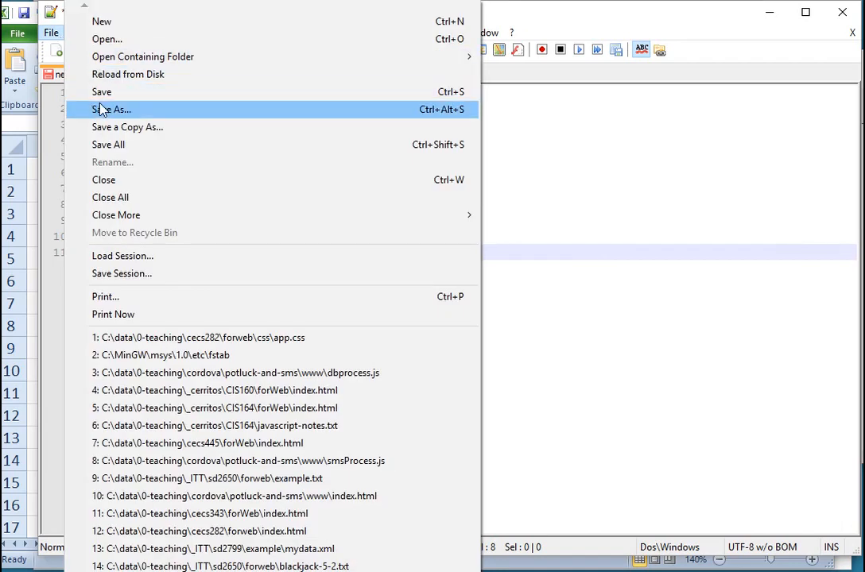
click(111, 109)
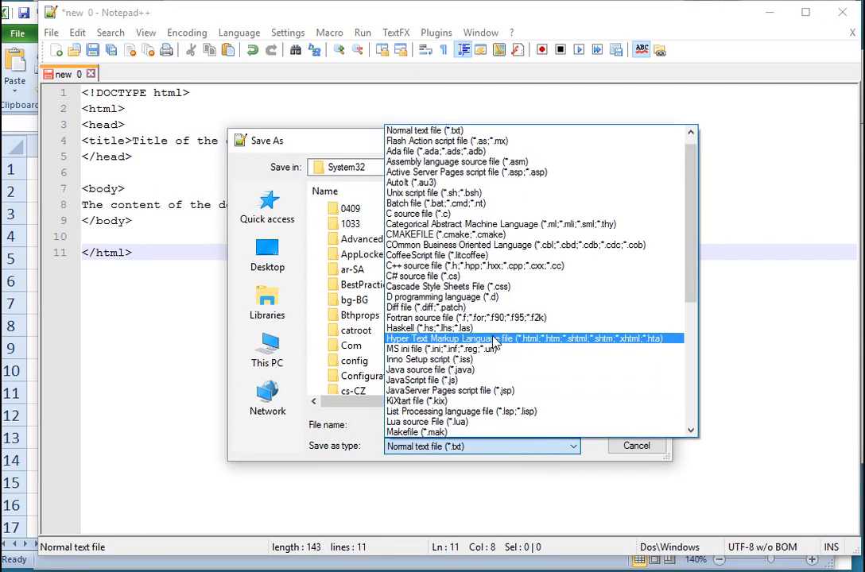
click(517, 339)
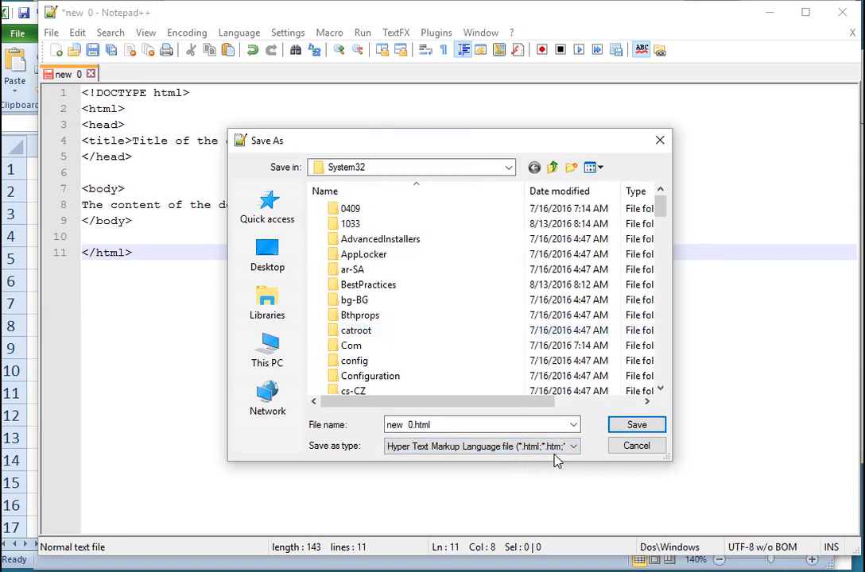
click(477, 423)
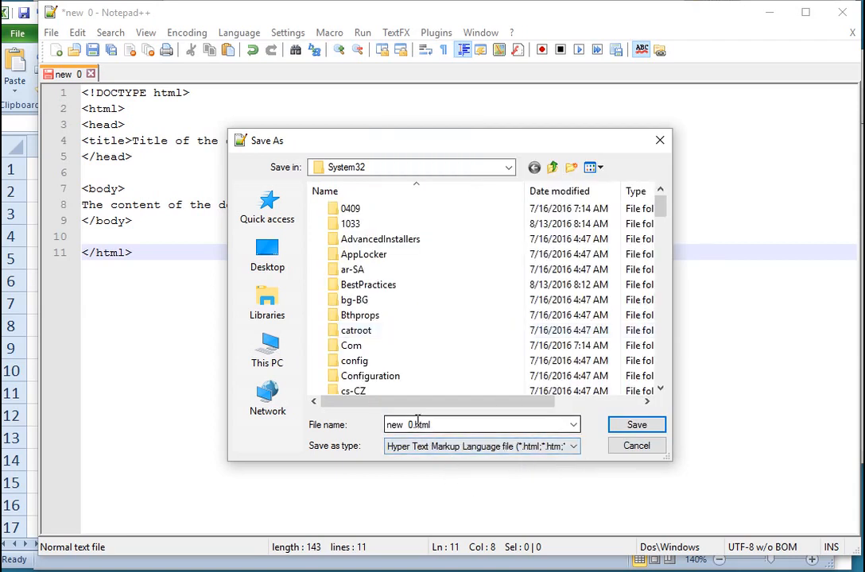
Replace the file name with 'test-page.html'
triple_click(481, 424)
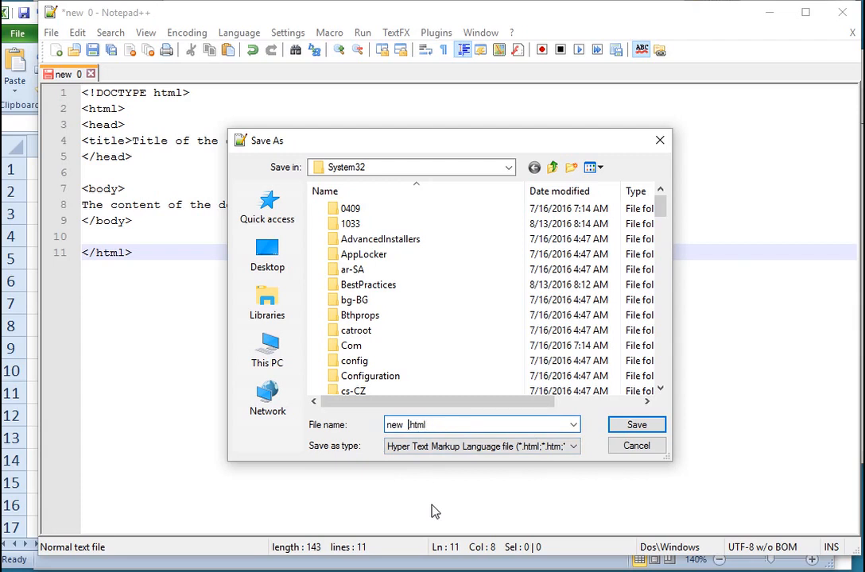
text(test)
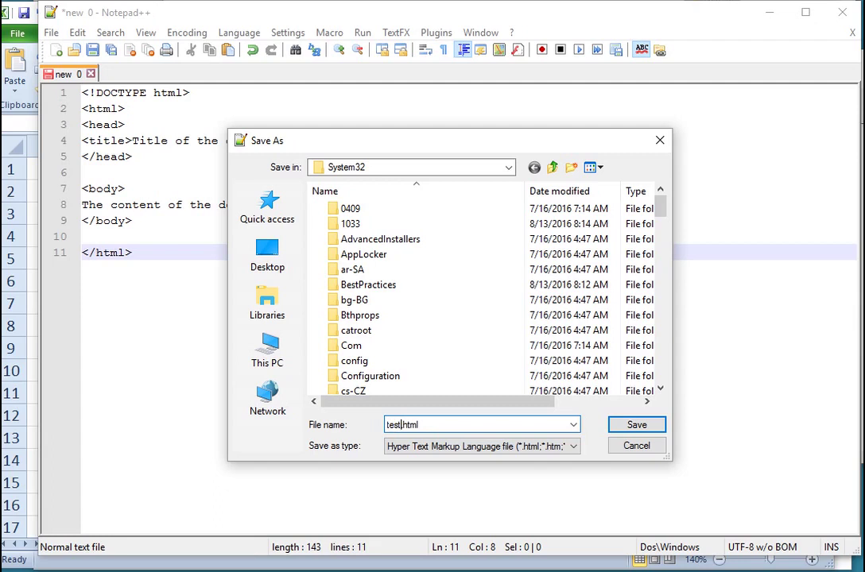
text(-page)
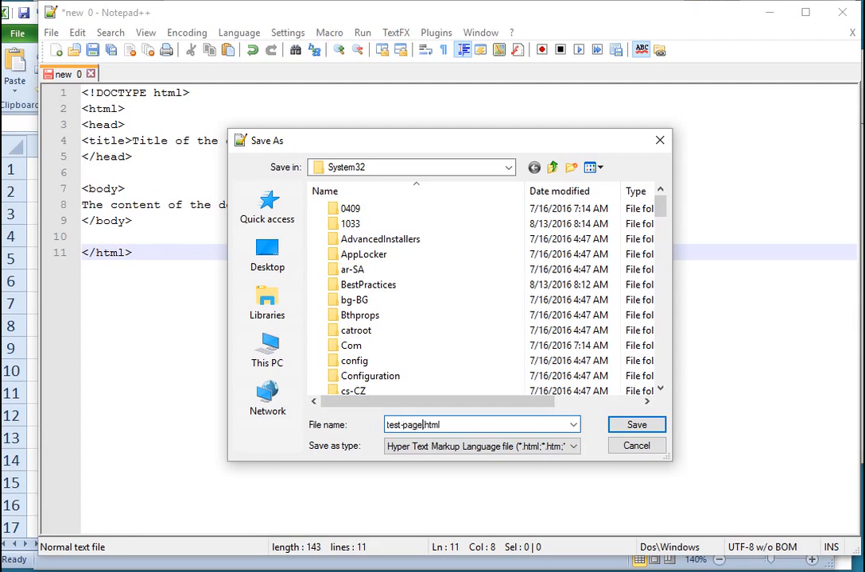
Save test-page.html in C:\data\0-teaching\_cerritos\CIS160
click(553, 167)
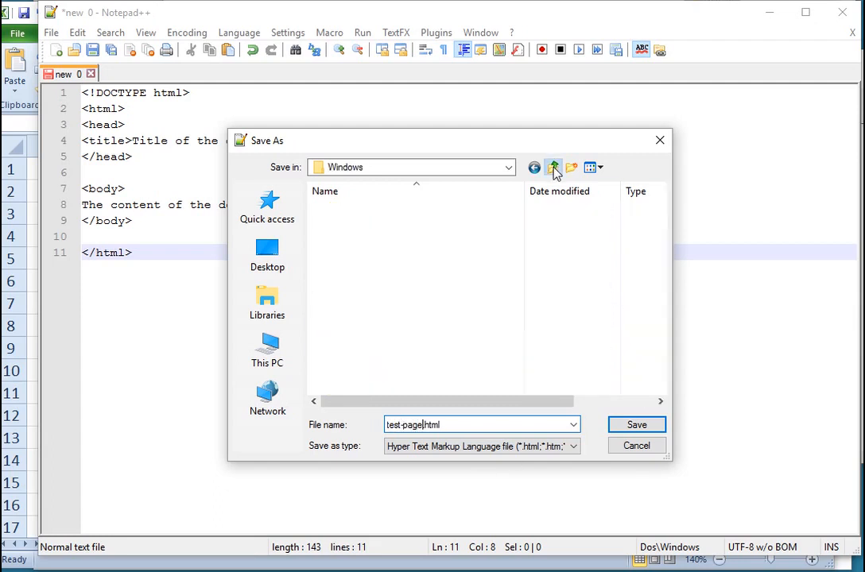
click(553, 167)
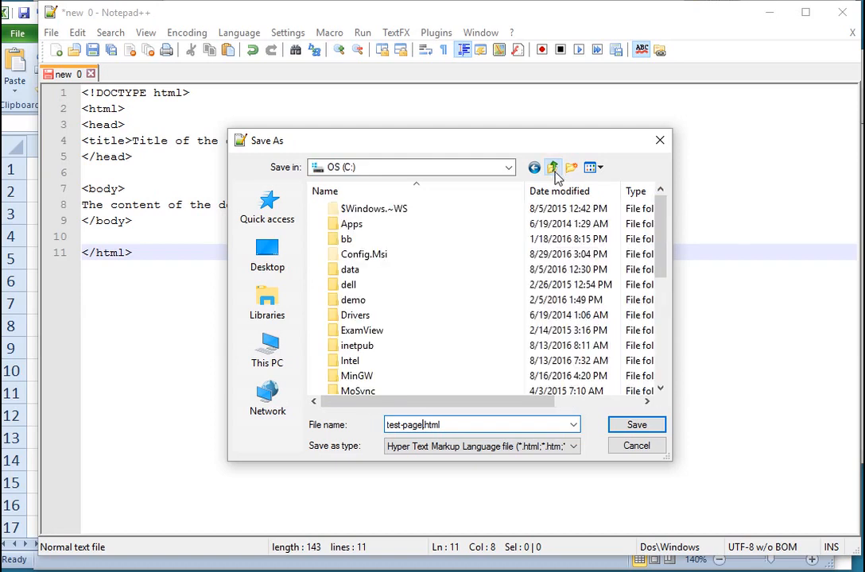
scroll(down, 3)
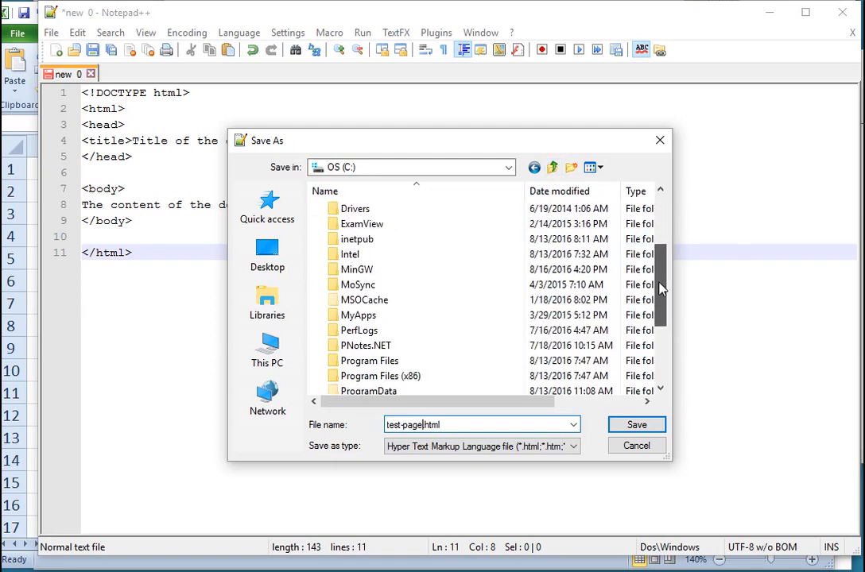
scroll(up, 3)
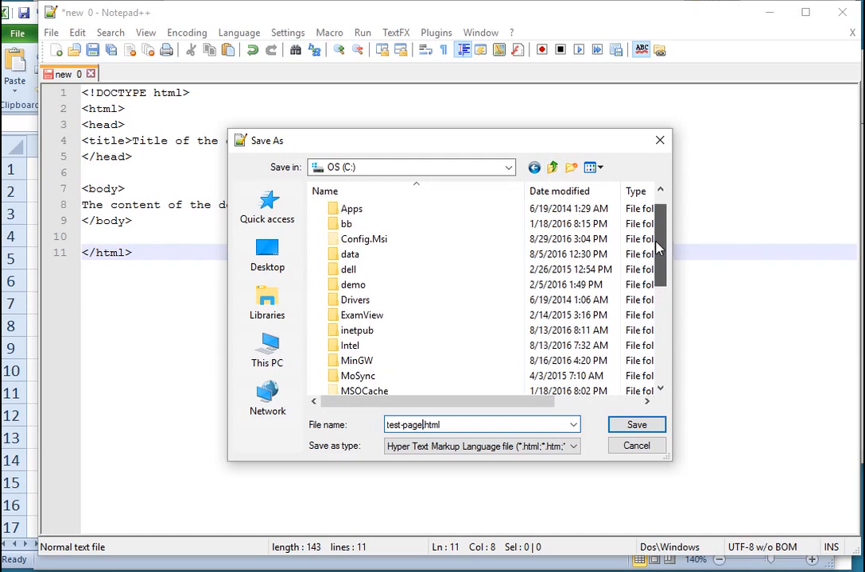
double_click(348, 254)
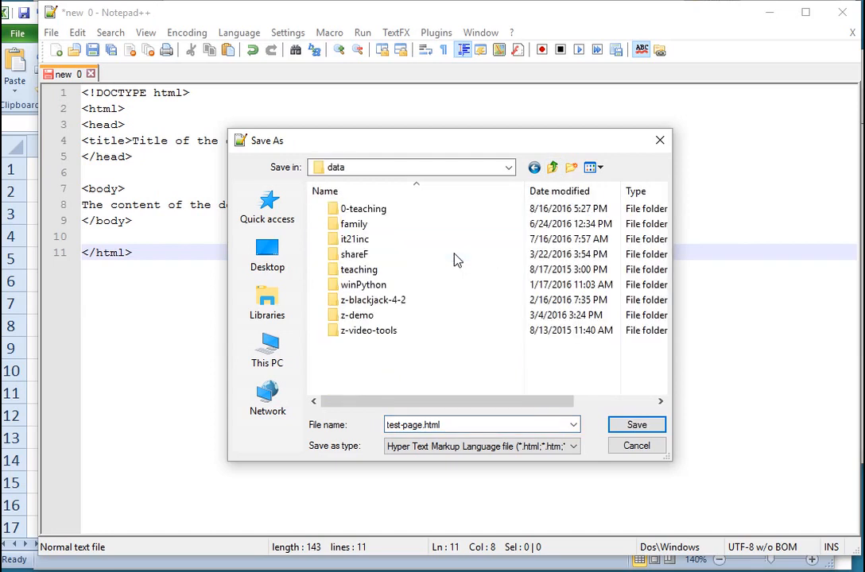
double_click(364, 208)
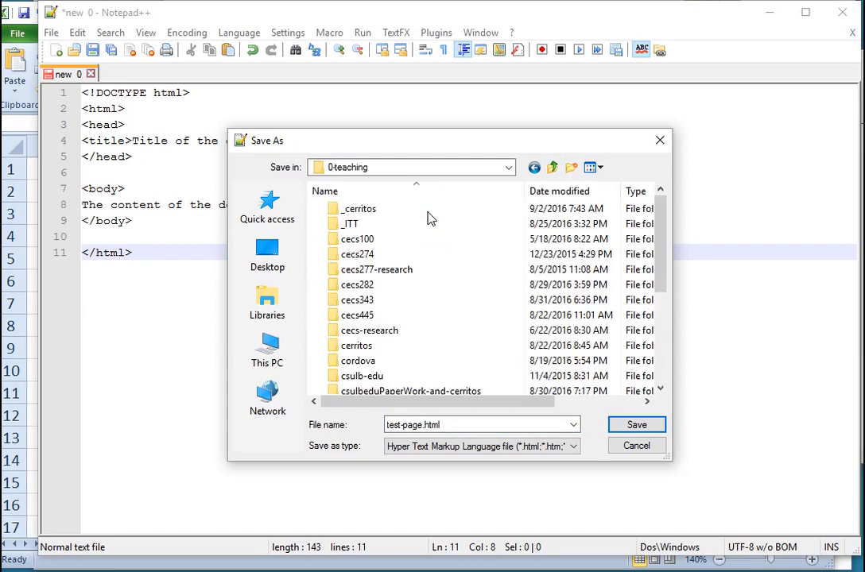
double_click(358, 208)
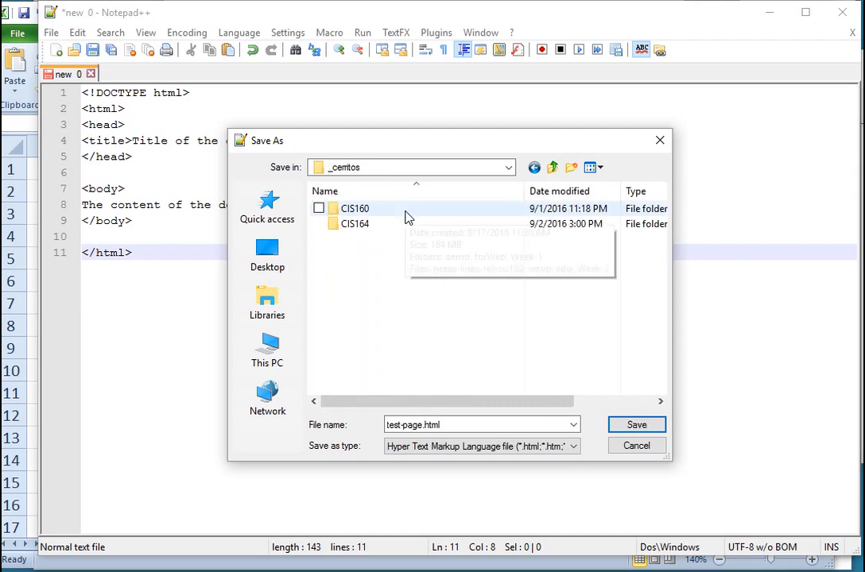
double_click(355, 208)
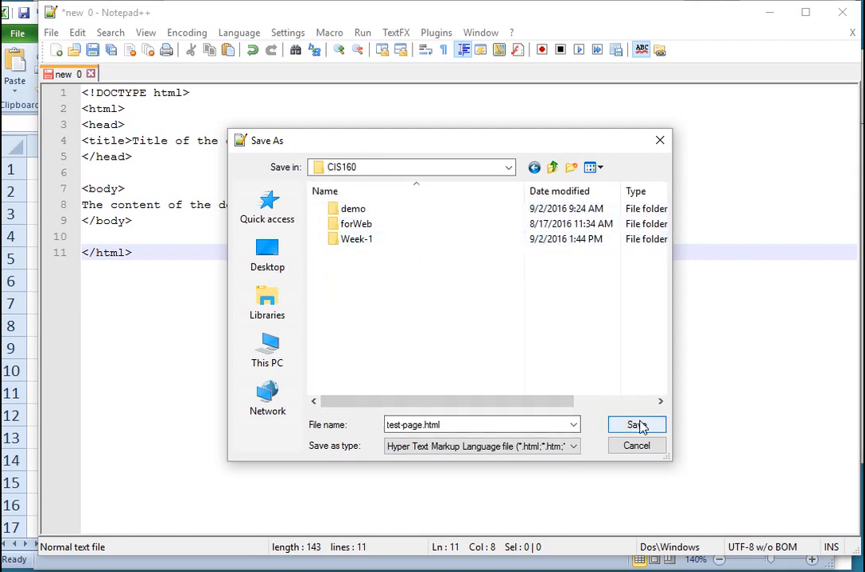
click(634, 425)
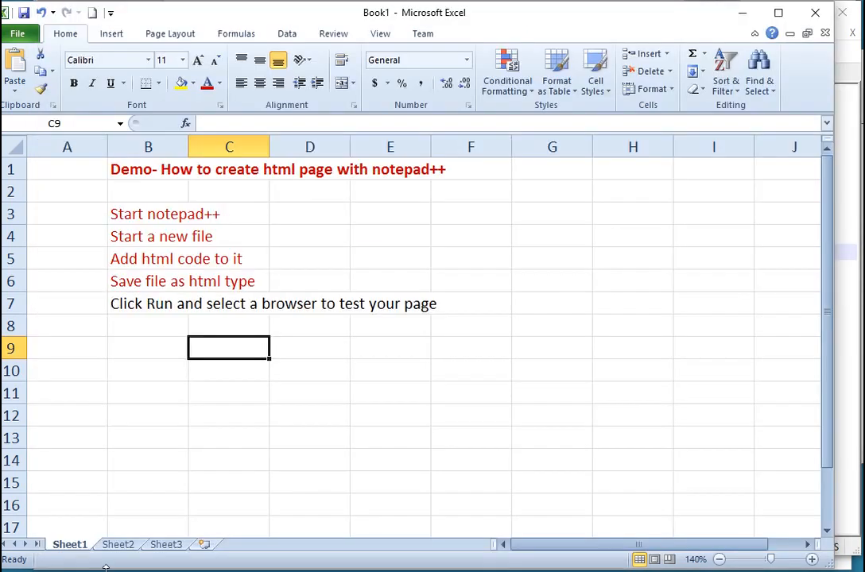
Switch from Excel back to the test-page.html editor in Notepad++
click(147, 304)
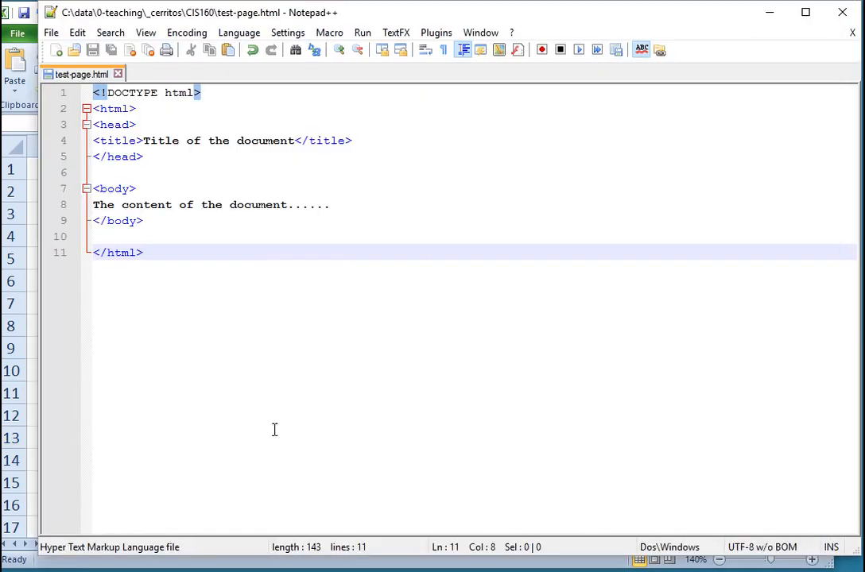
Open the Run menu to show the browser launch commands
click(363, 33)
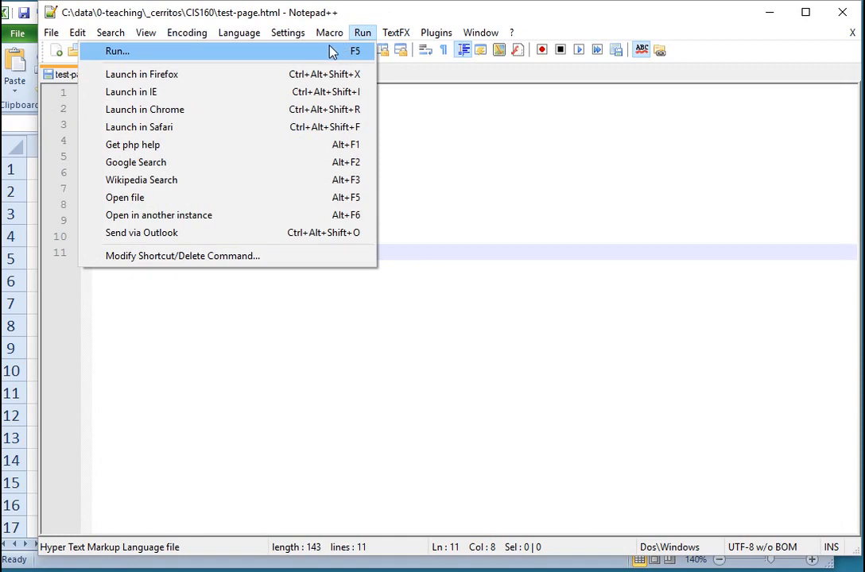
mouse_move(131, 92)
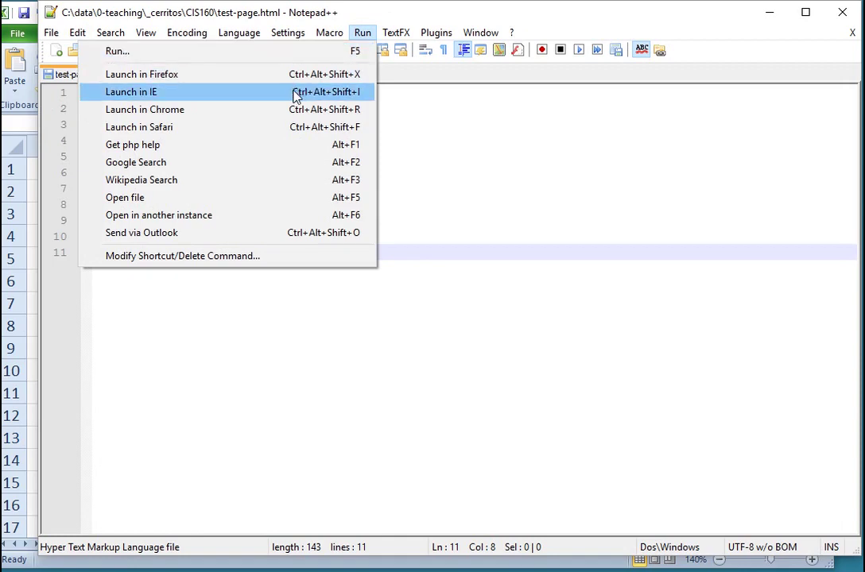
mouse_move(294, 110)
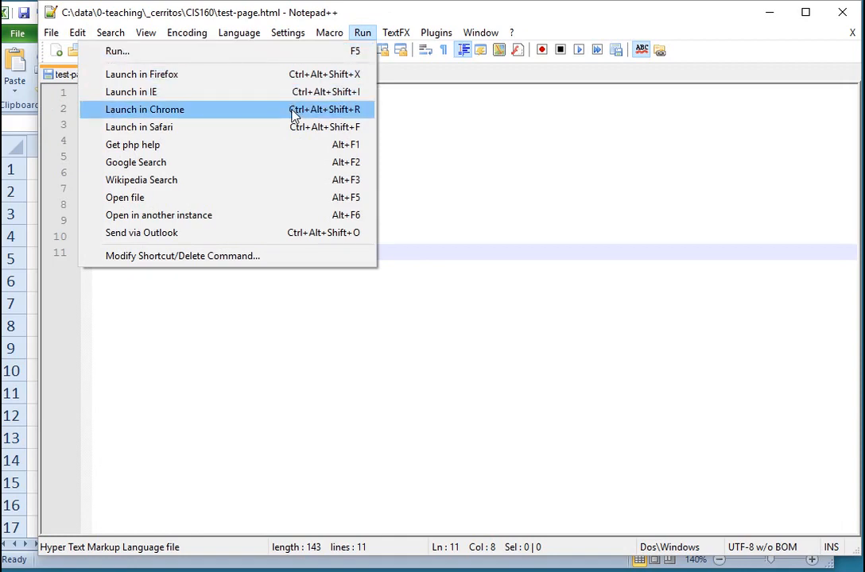
mouse_move(290, 91)
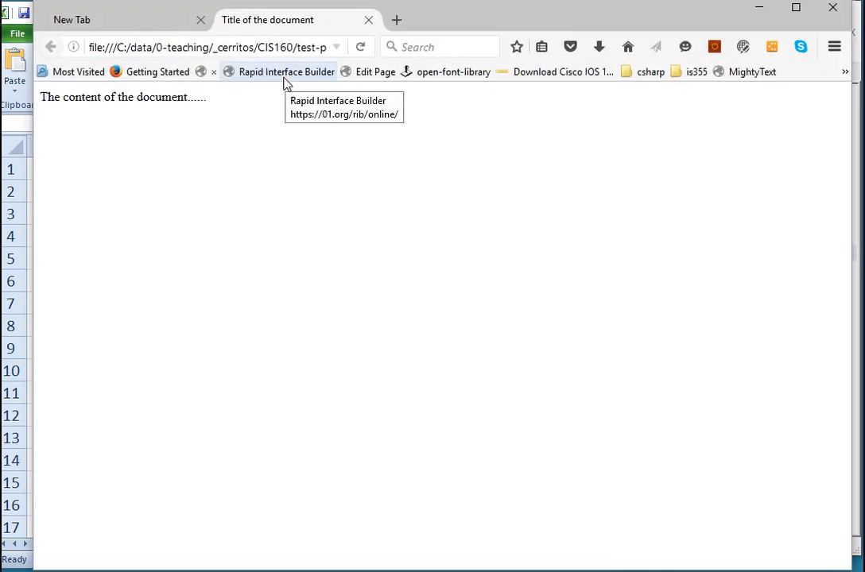
mouse_move(185, 91)
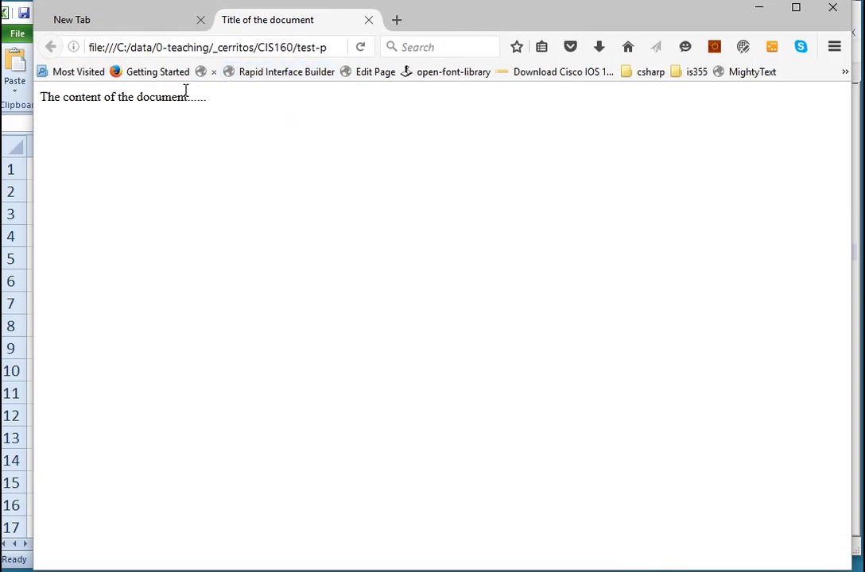
mouse_move(201, 192)
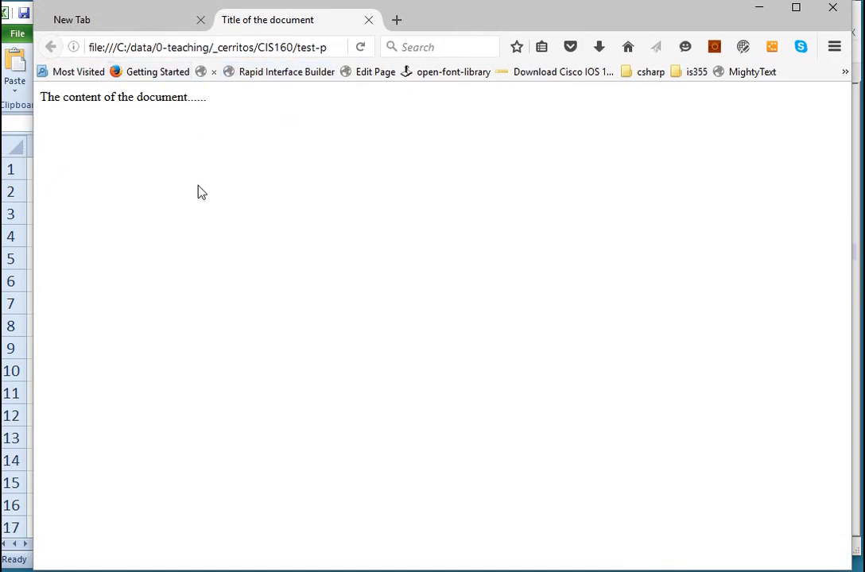
Right-click the rendered test page in Firefox to view its page source
right_click(288, 184)
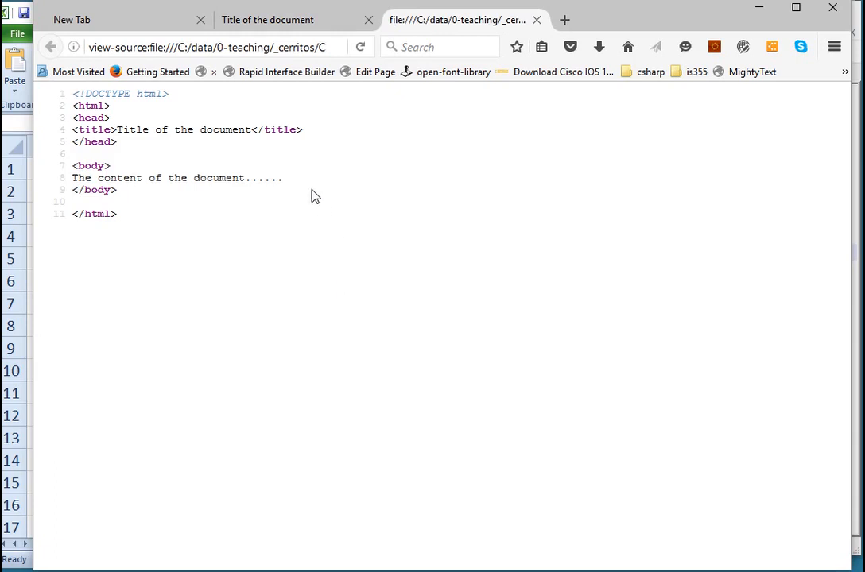
mouse_move(152, 161)
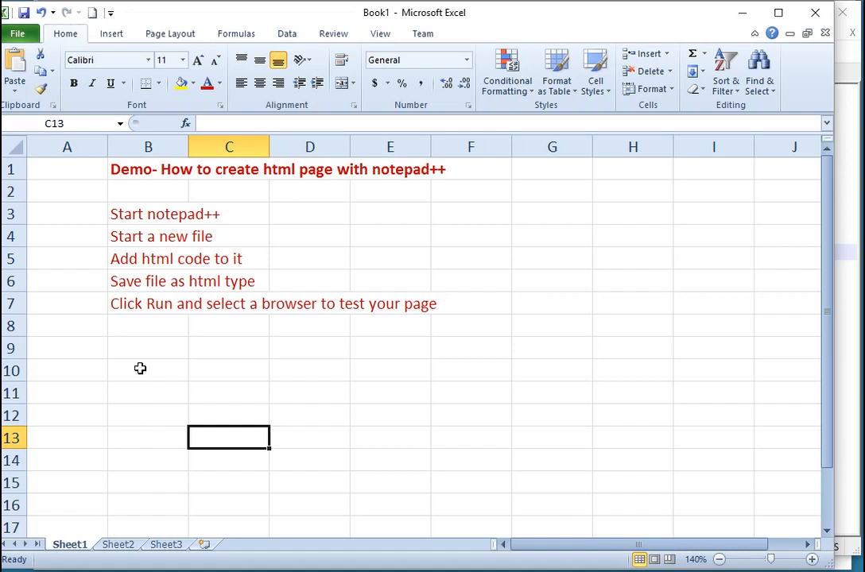
Type 'Please note that you can right click at the page in a browser and select view source' in B9
text(P)
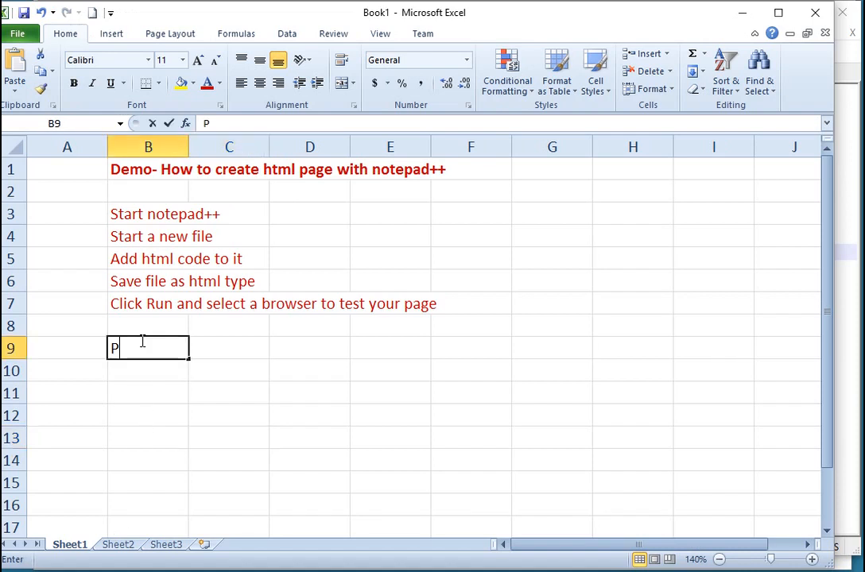
text(lease no)
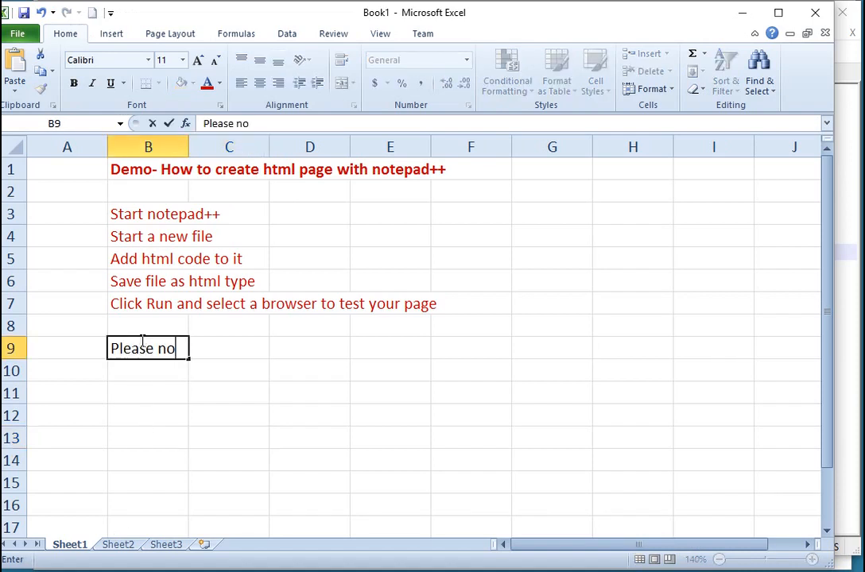
text(te that you)
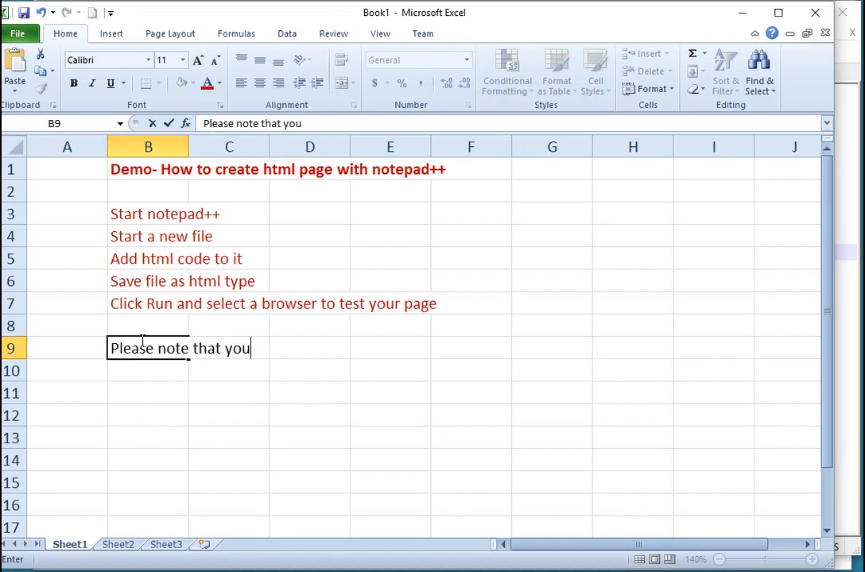
text(can right)
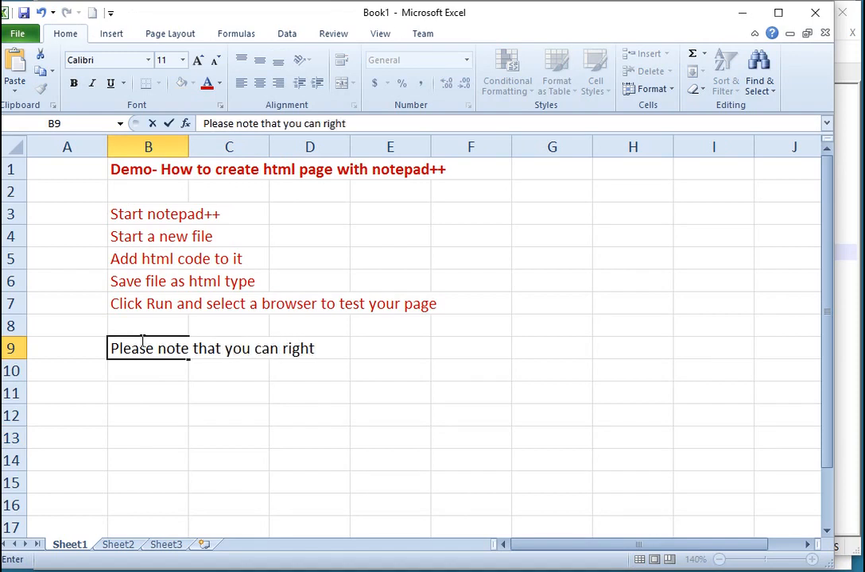
text(click)
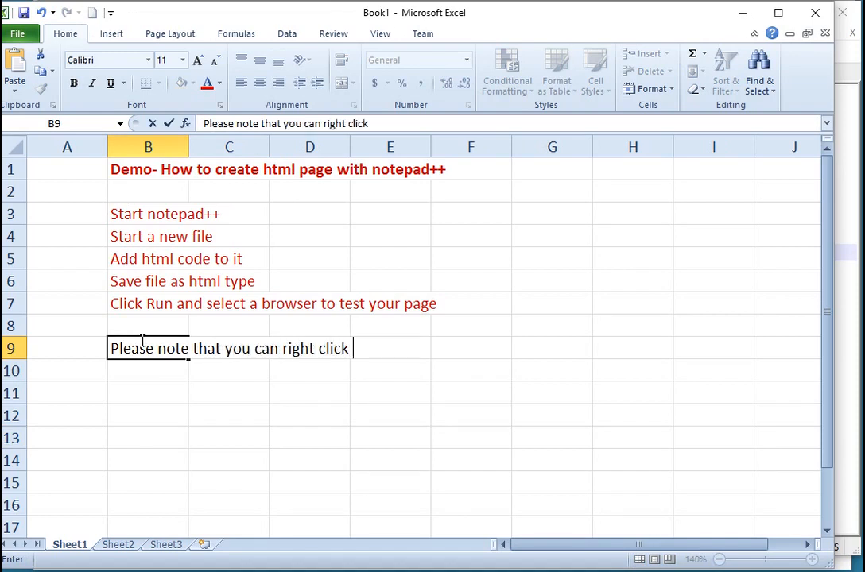
text(at the p)
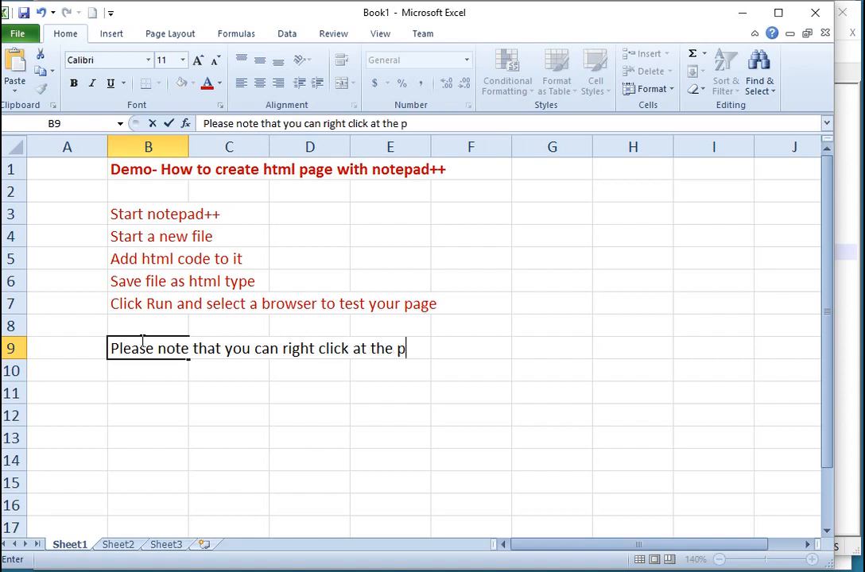
text(age in a b)
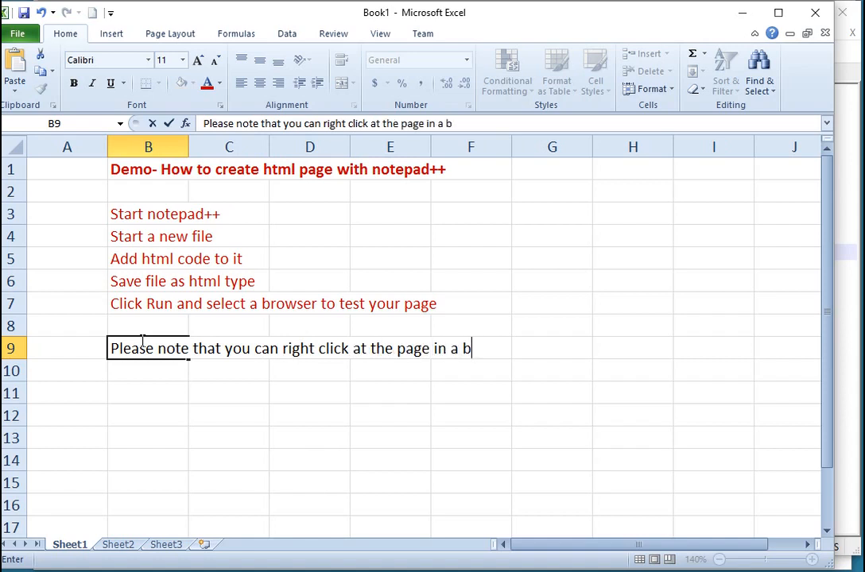
text(rowser)
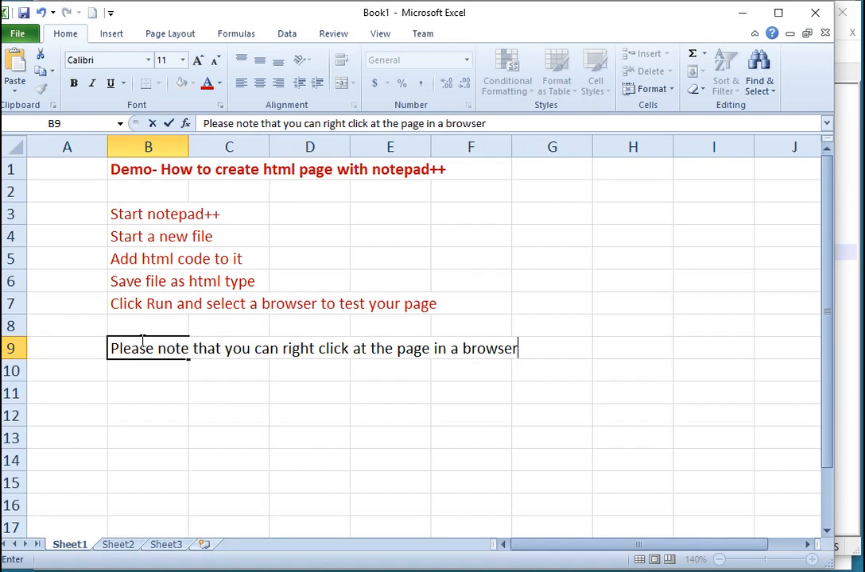
text(and select)
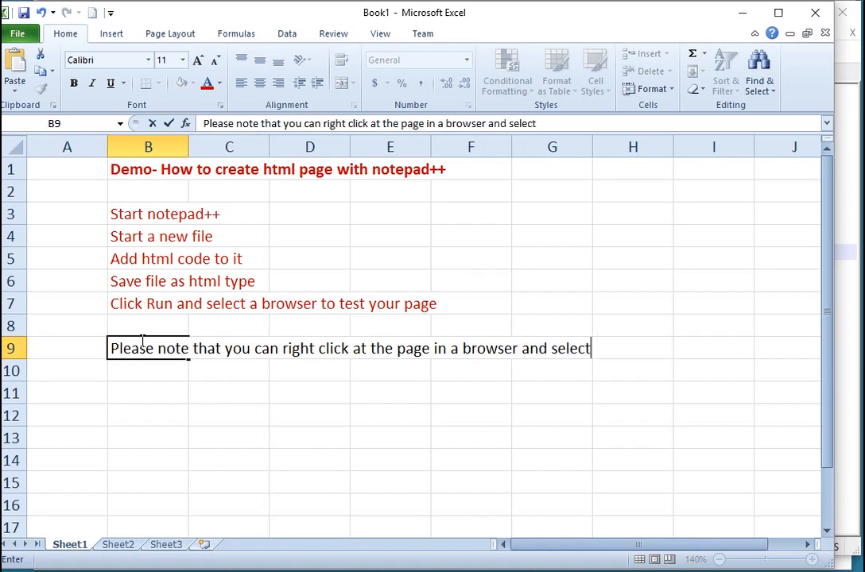
text(vie)
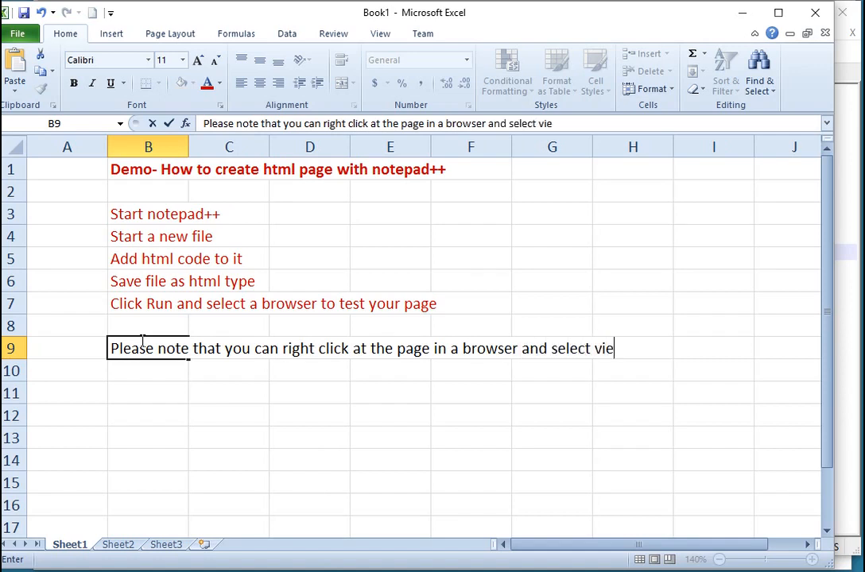
text(w s)
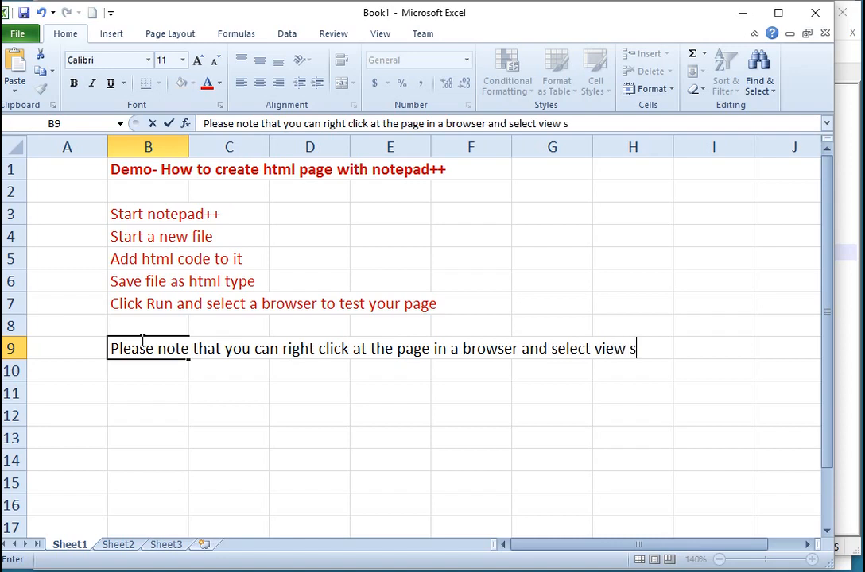
text(ource)
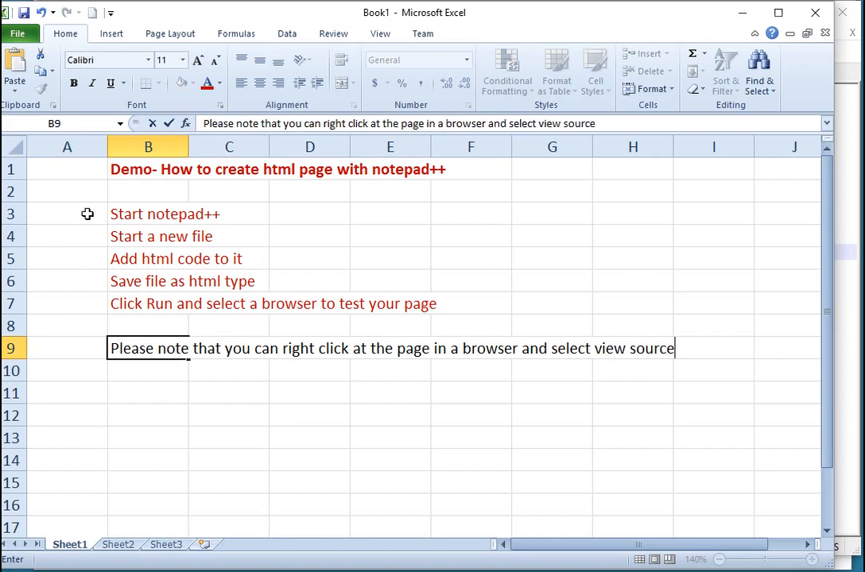
mouse_move(174, 468)
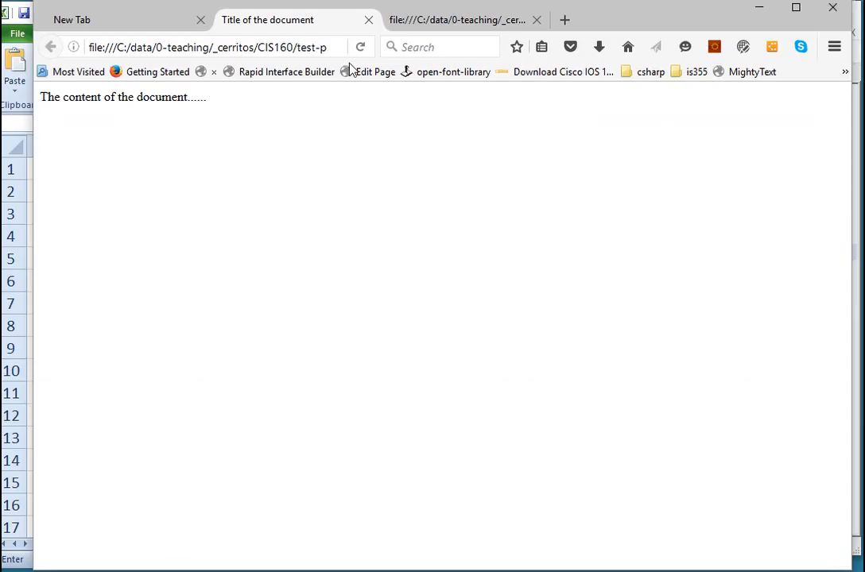
mouse_move(273, 172)
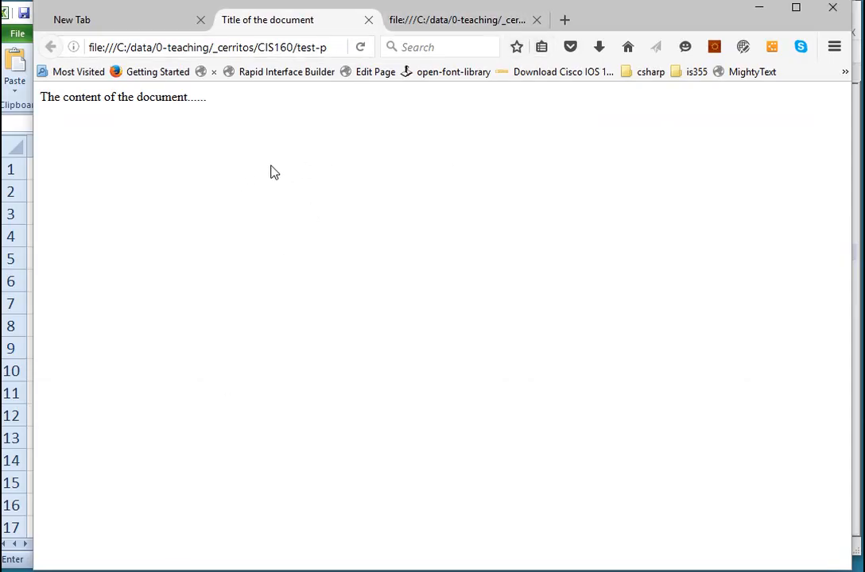
Open View Page Source from the rendered test page's context menu in a new tab
right_click(275, 171)
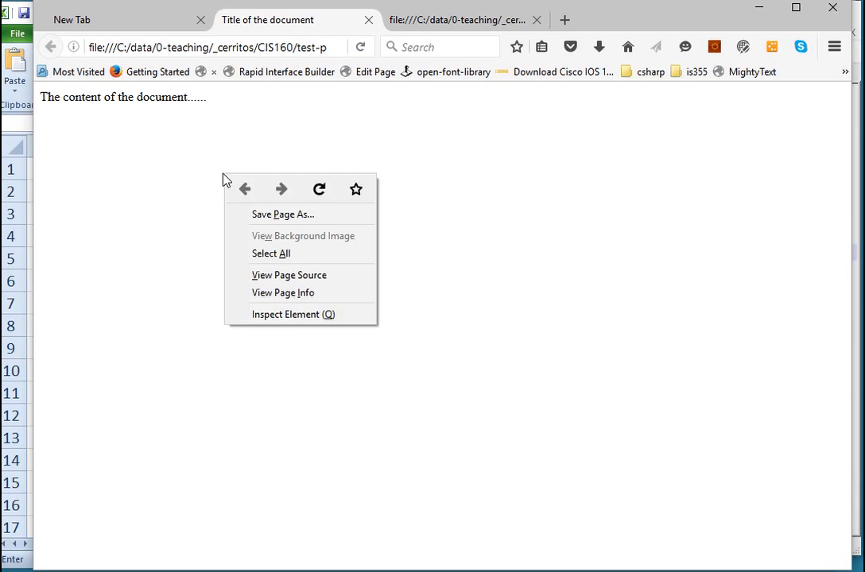
mouse_move(289, 275)
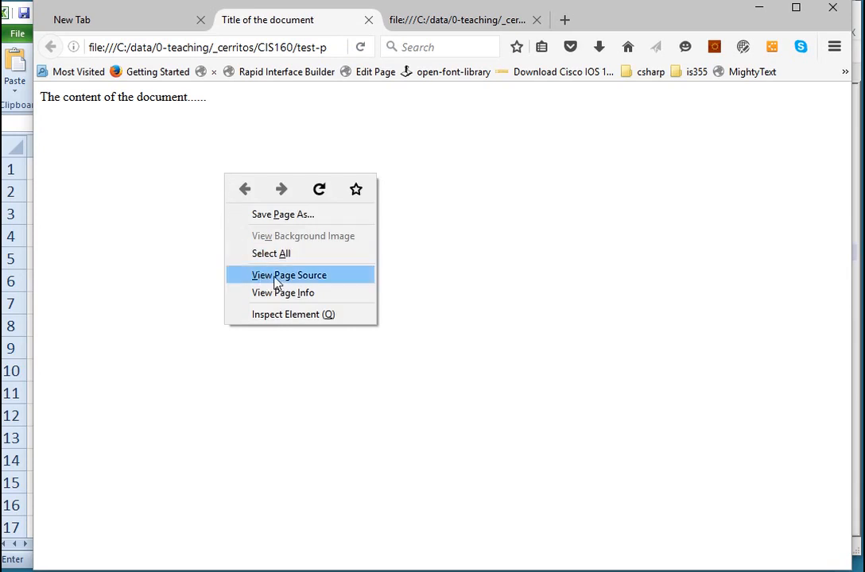
click(289, 274)
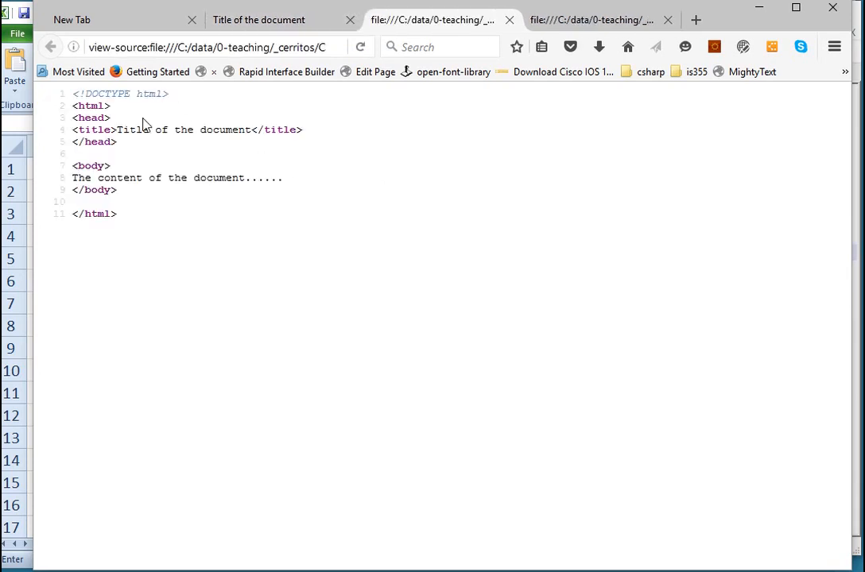
mouse_move(509, 20)
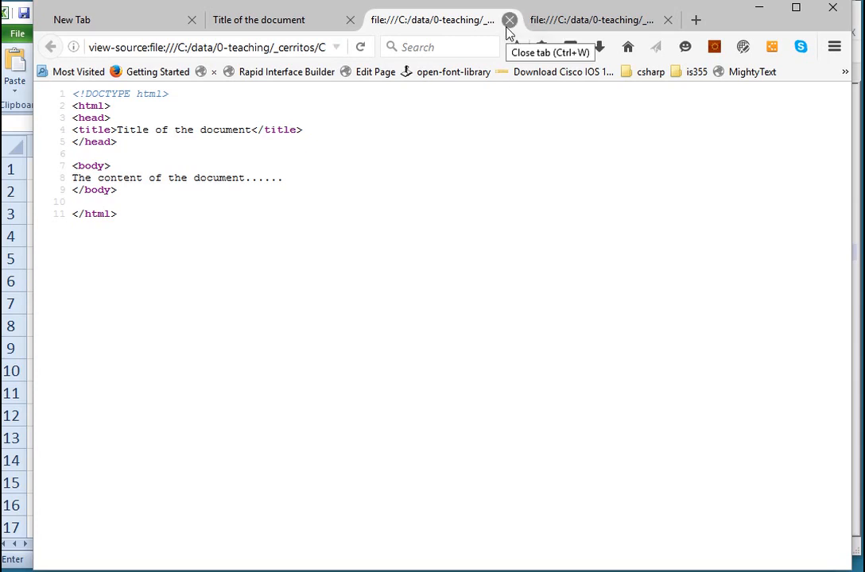
mouse_move(357, 136)
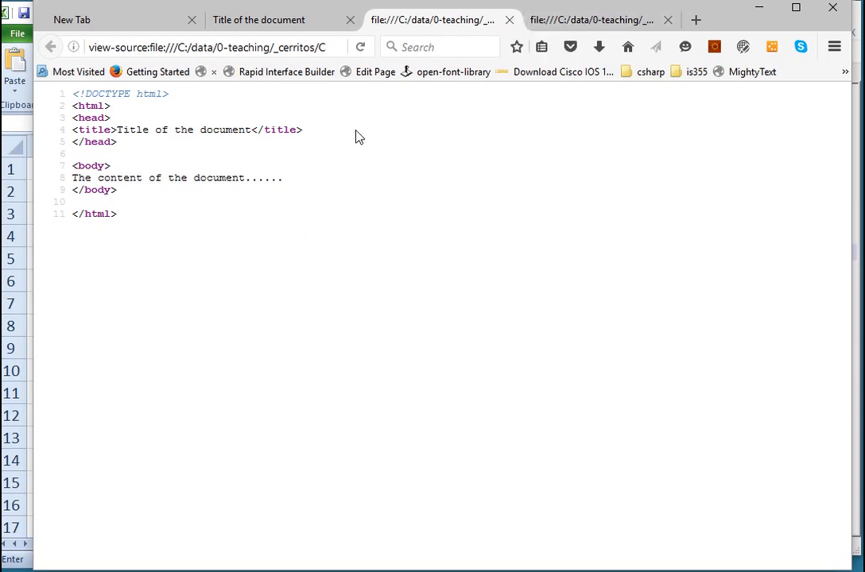